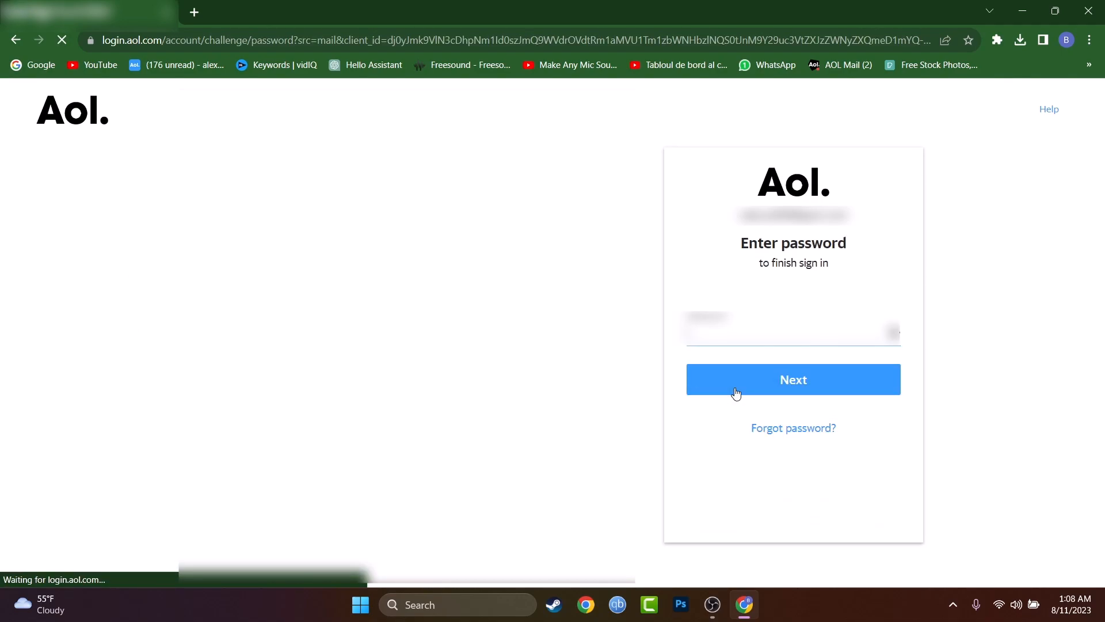
Step: Submit the password with Next so the AOL Mail inbox home page loads
click(792, 378)
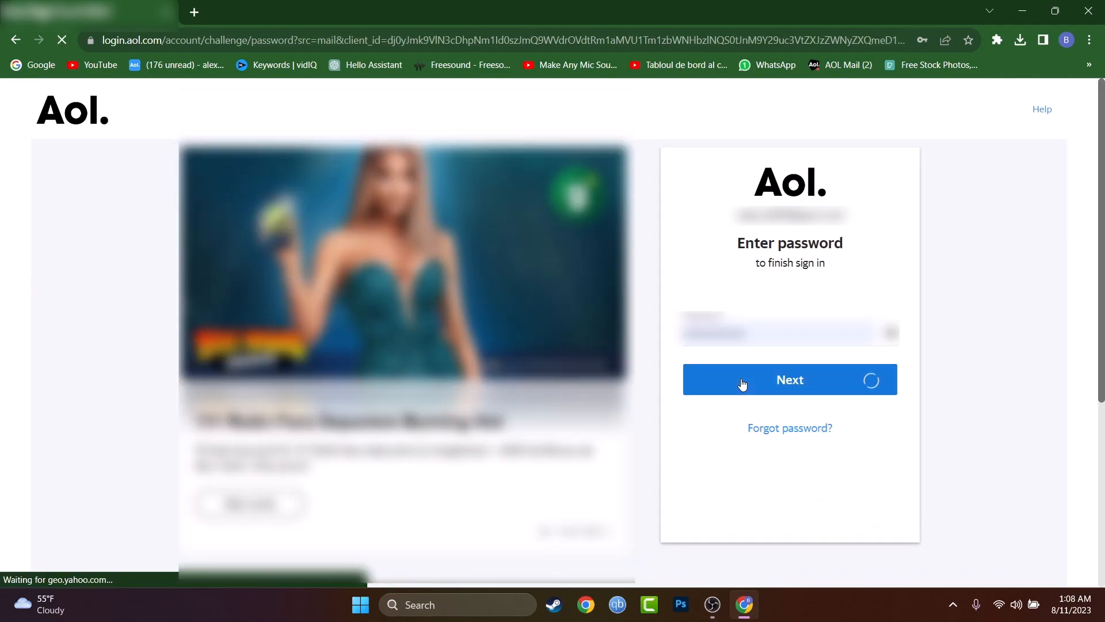
click(789, 378)
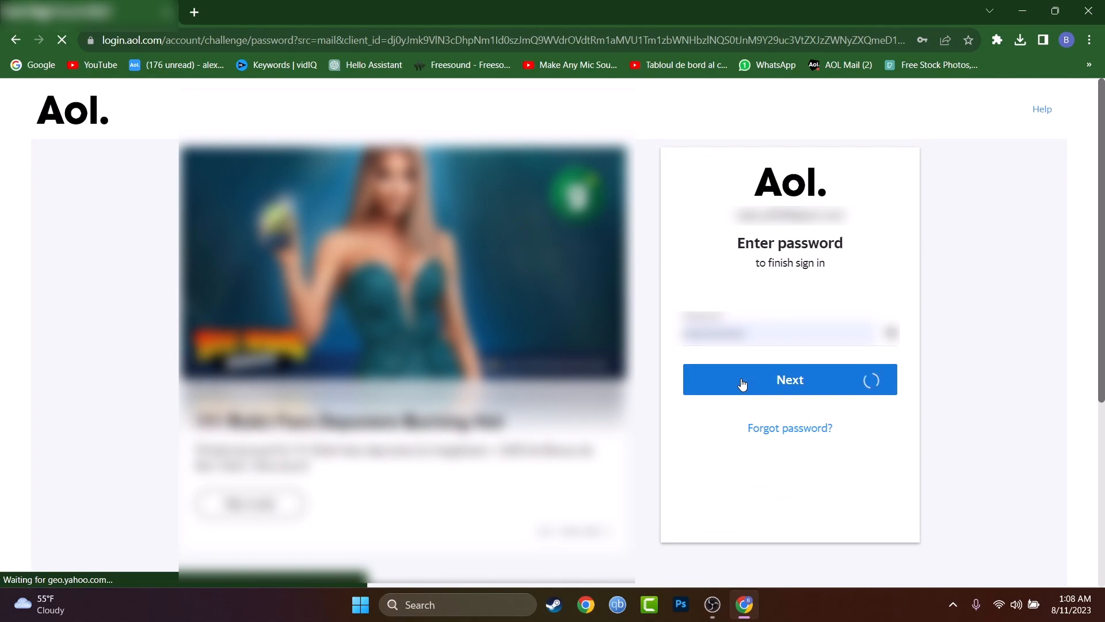
click(790, 379)
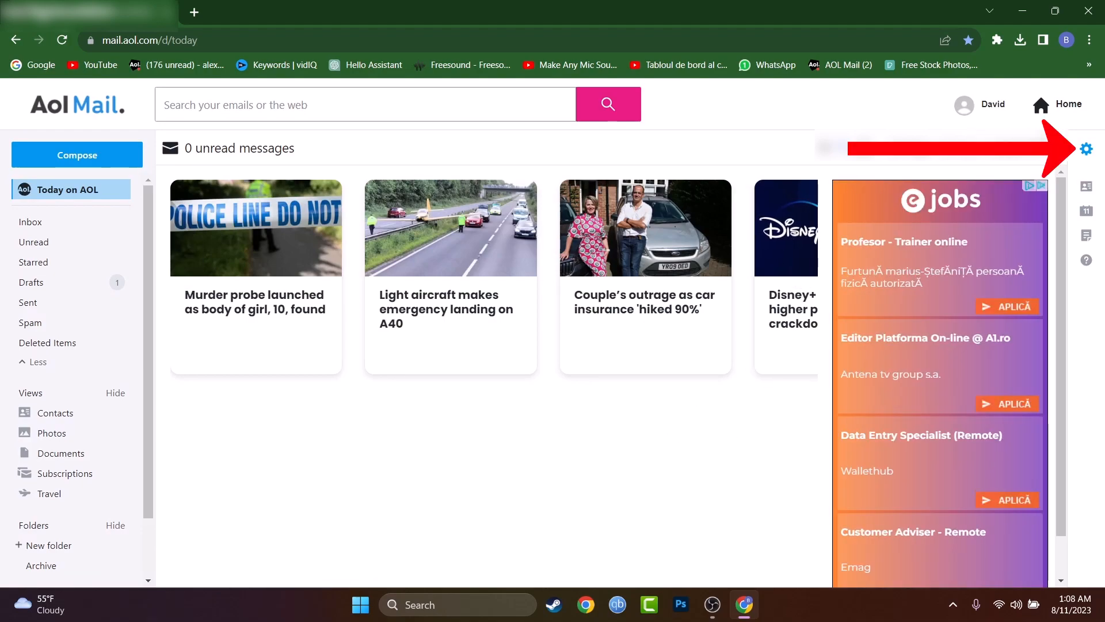
Step: Show the quick settings panel from the gear icon at the top right
click(1086, 149)
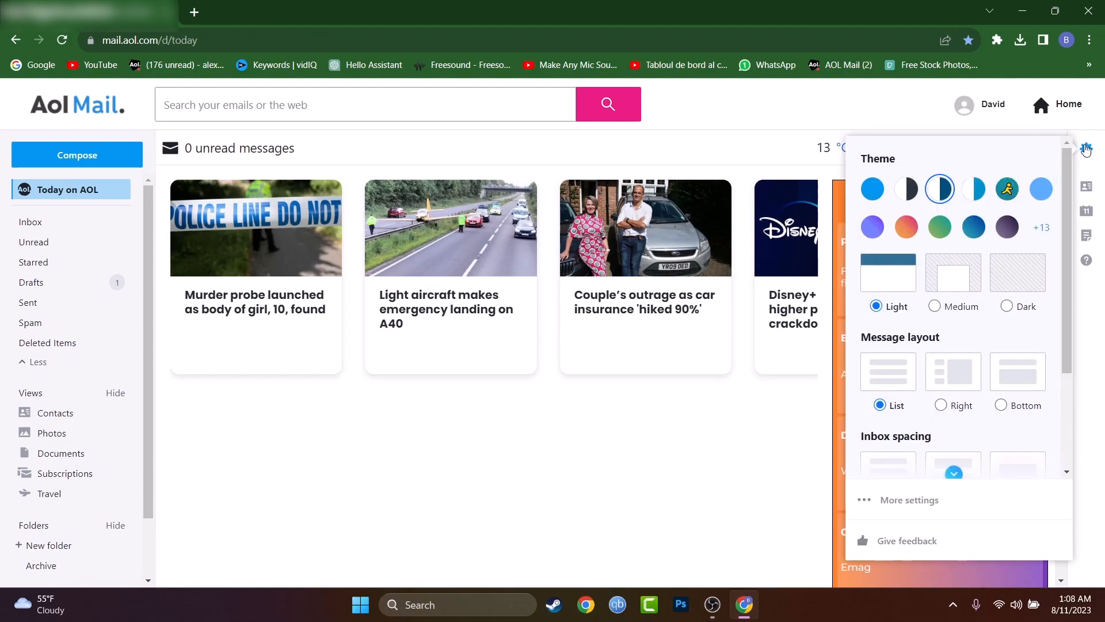
mouse_move(909, 500)
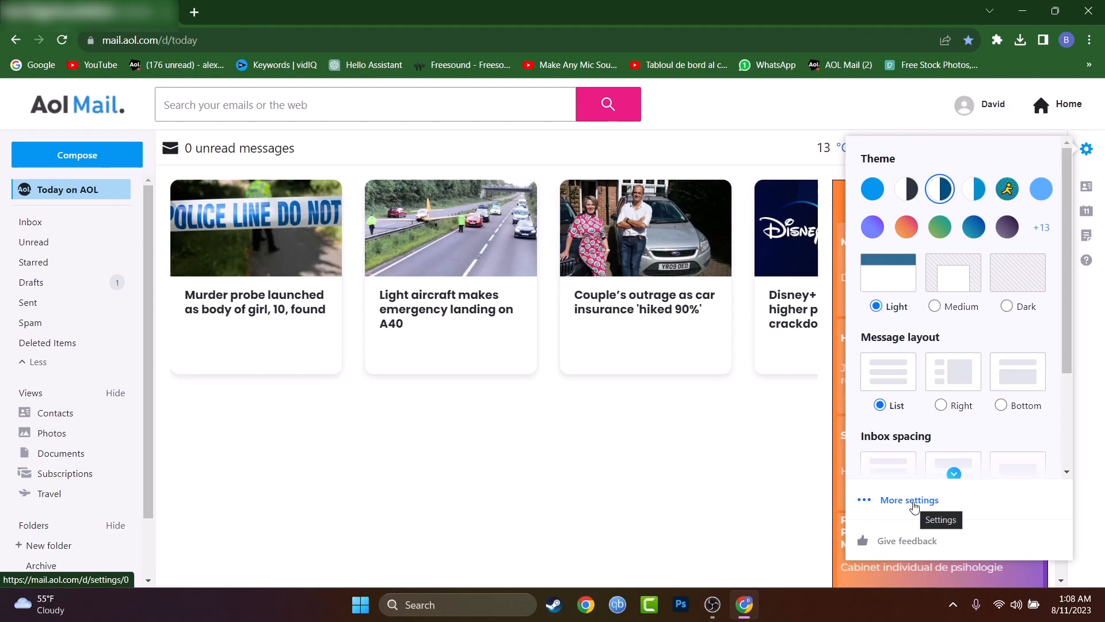
Step: Go to More settings and browse the Contacts, Filters and Viewing email categories
click(910, 500)
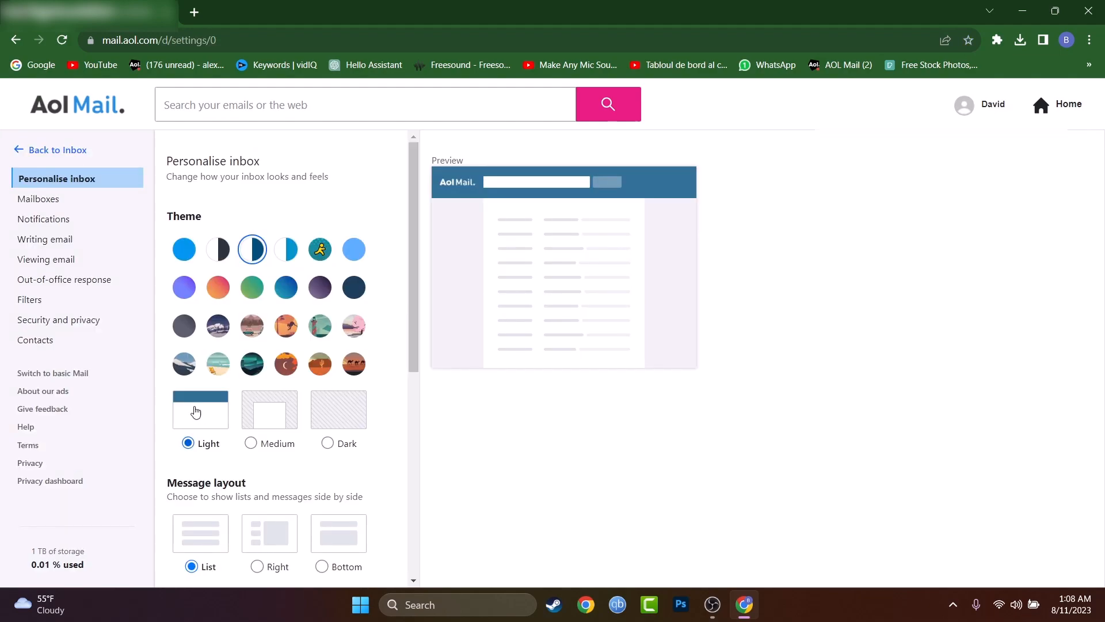
click(37, 340)
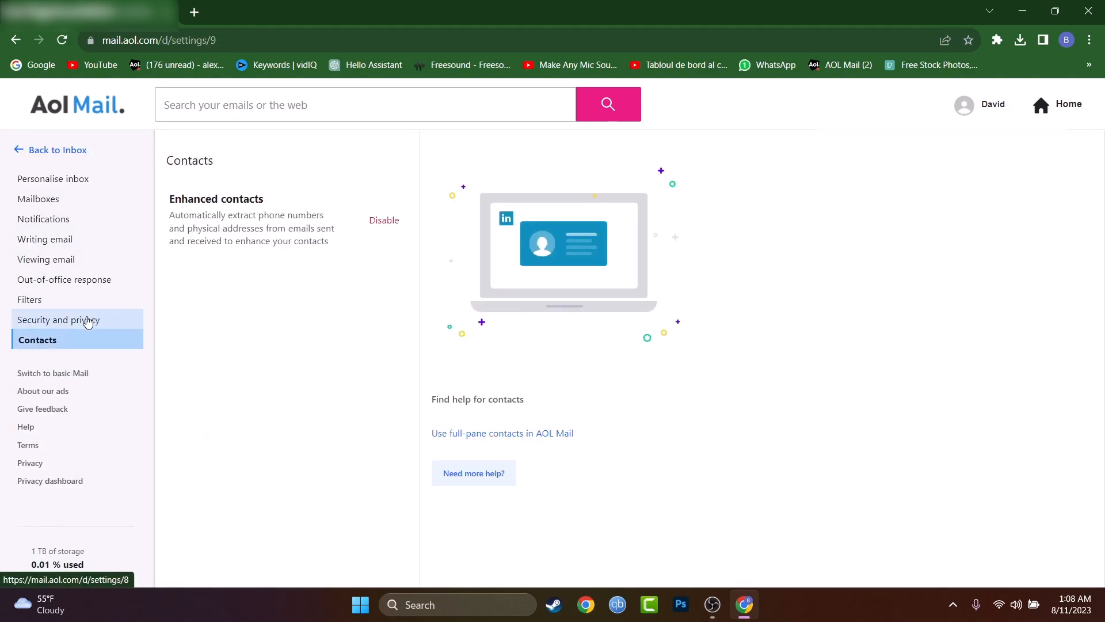
click(30, 299)
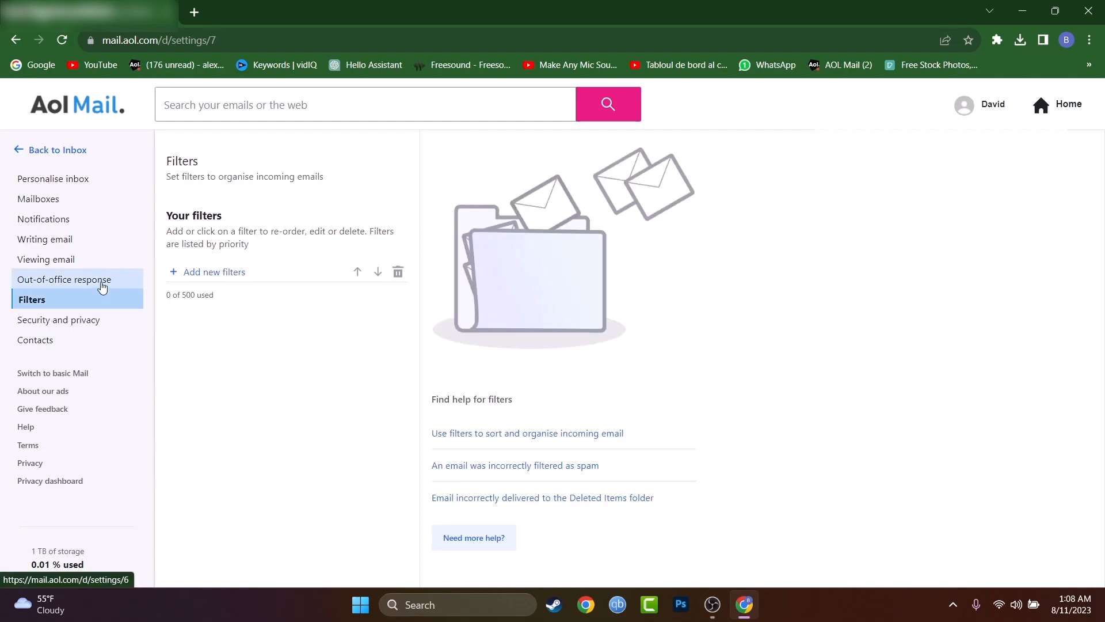
click(46, 259)
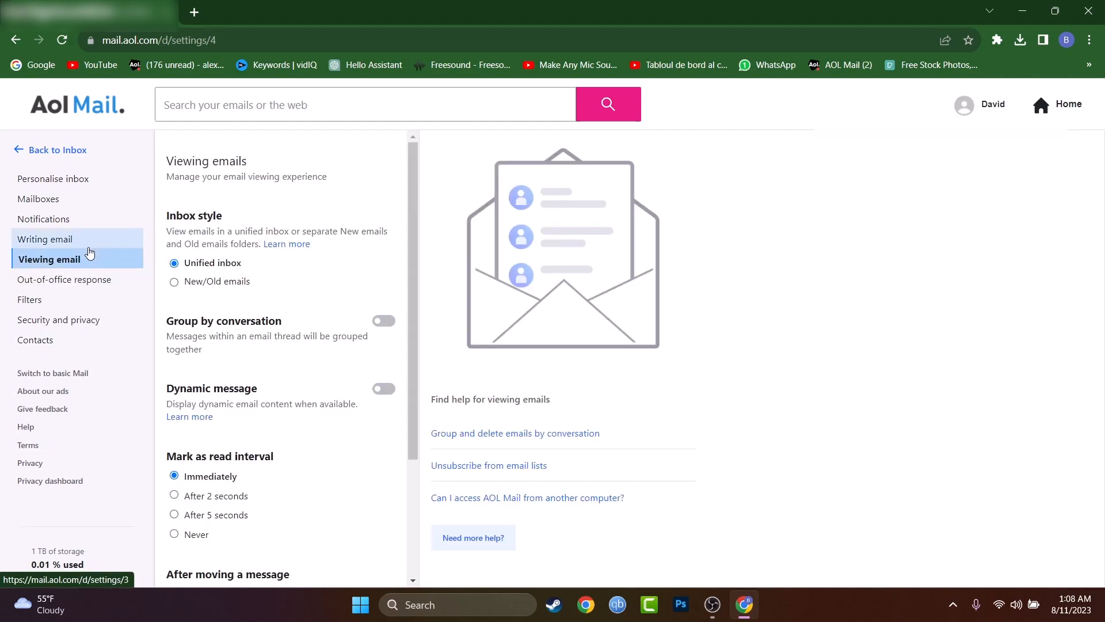
scroll(down, 3)
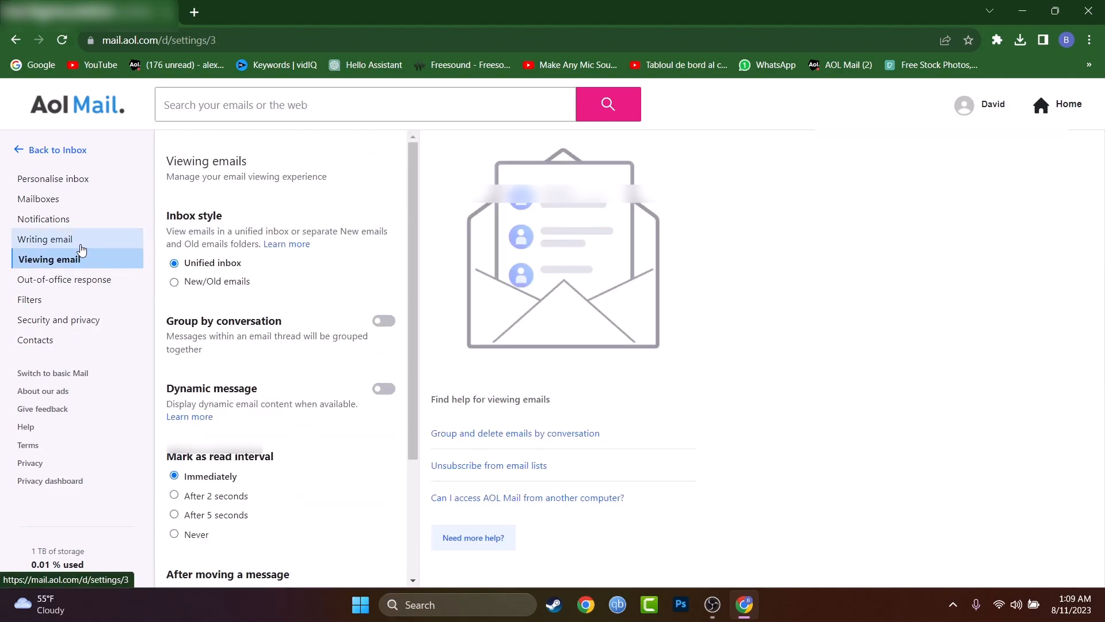
Step: Switch to the Writing email settings and scroll down to the Signature section
click(45, 239)
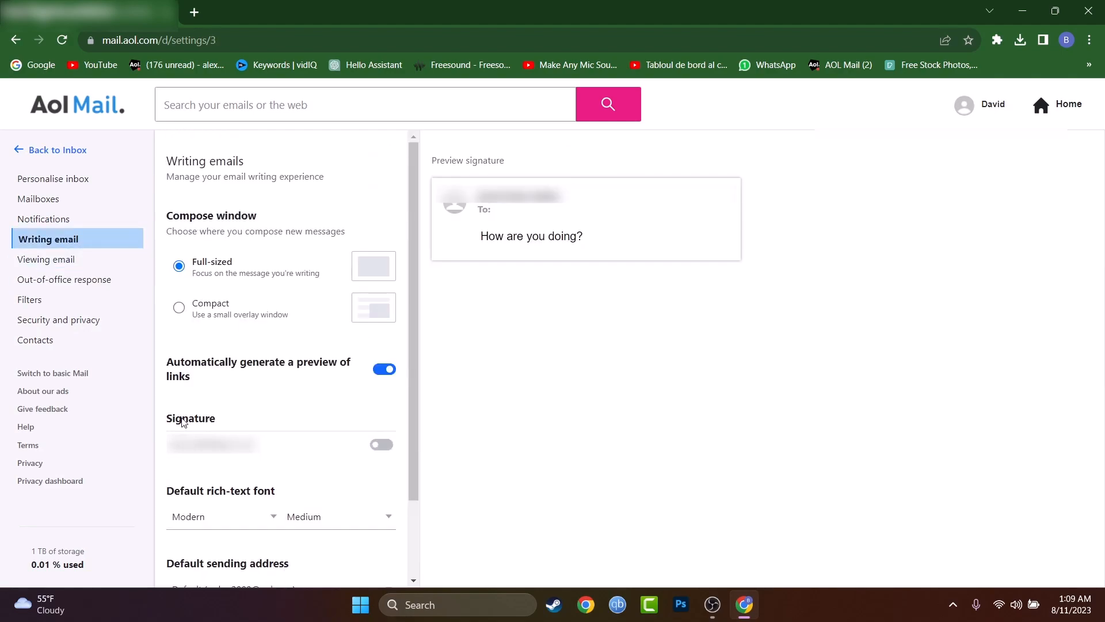
scroll(down, 3)
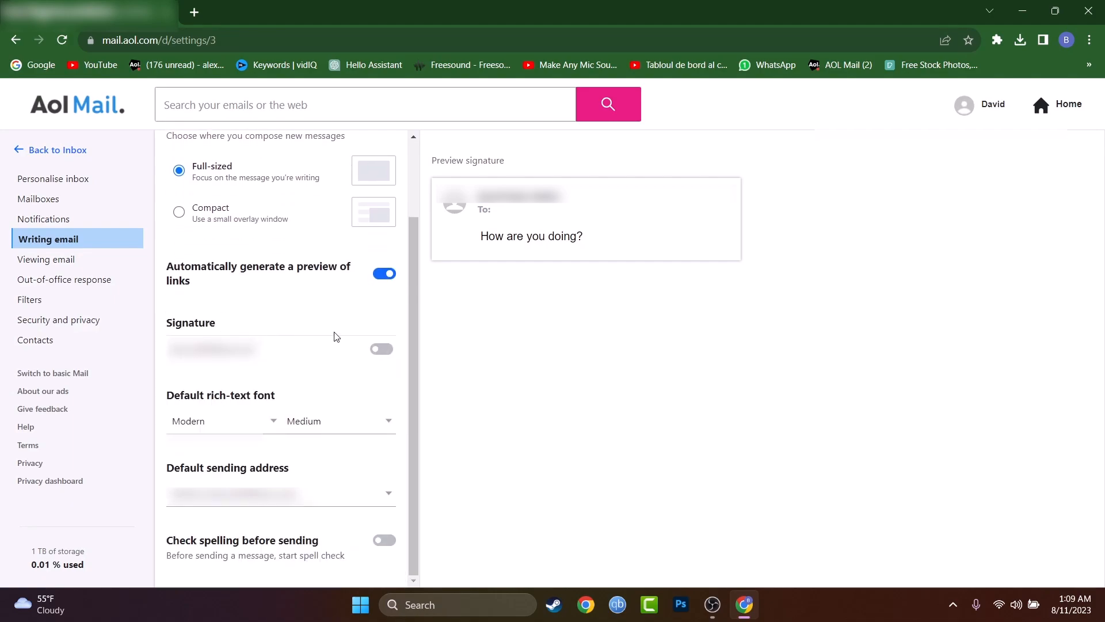
Step: Enable the signature, enter the name David and make it bold
click(381, 349)
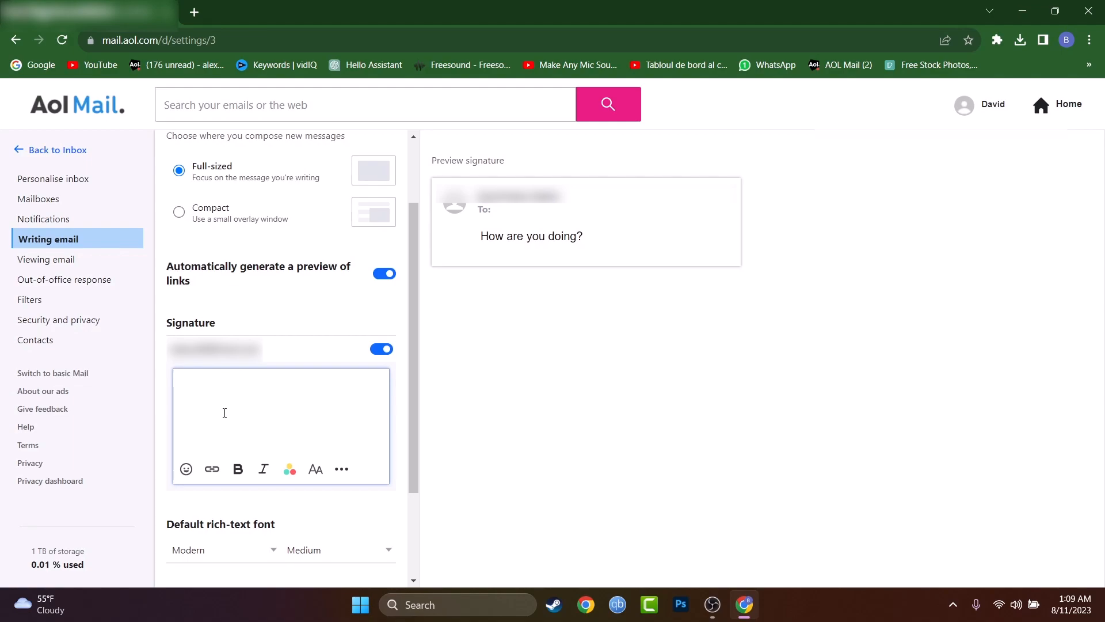
text(David)
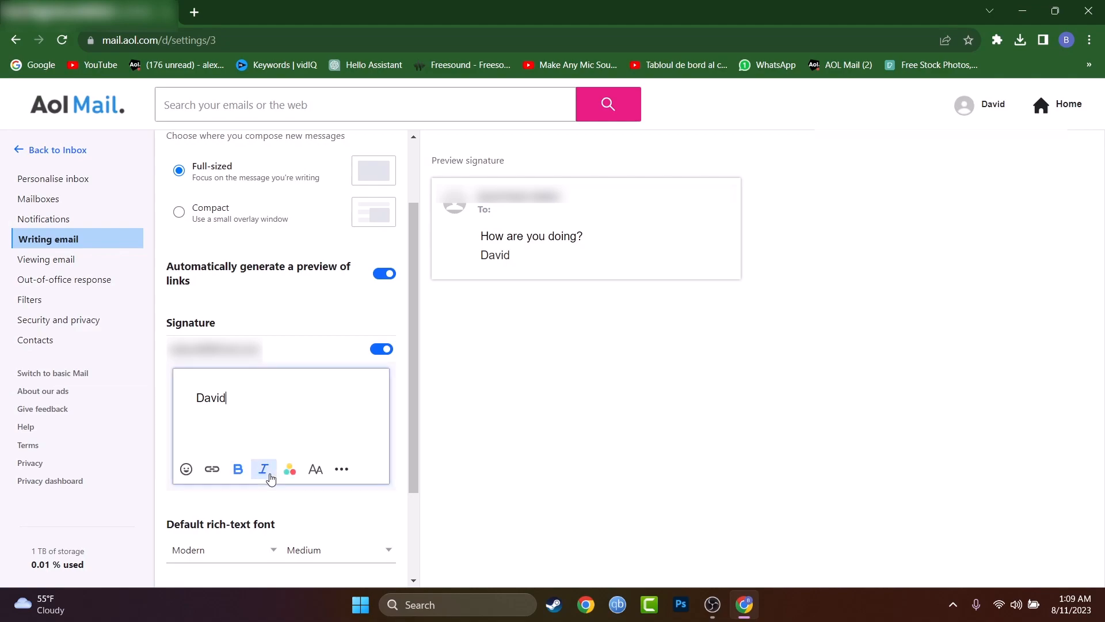
click(289, 469)
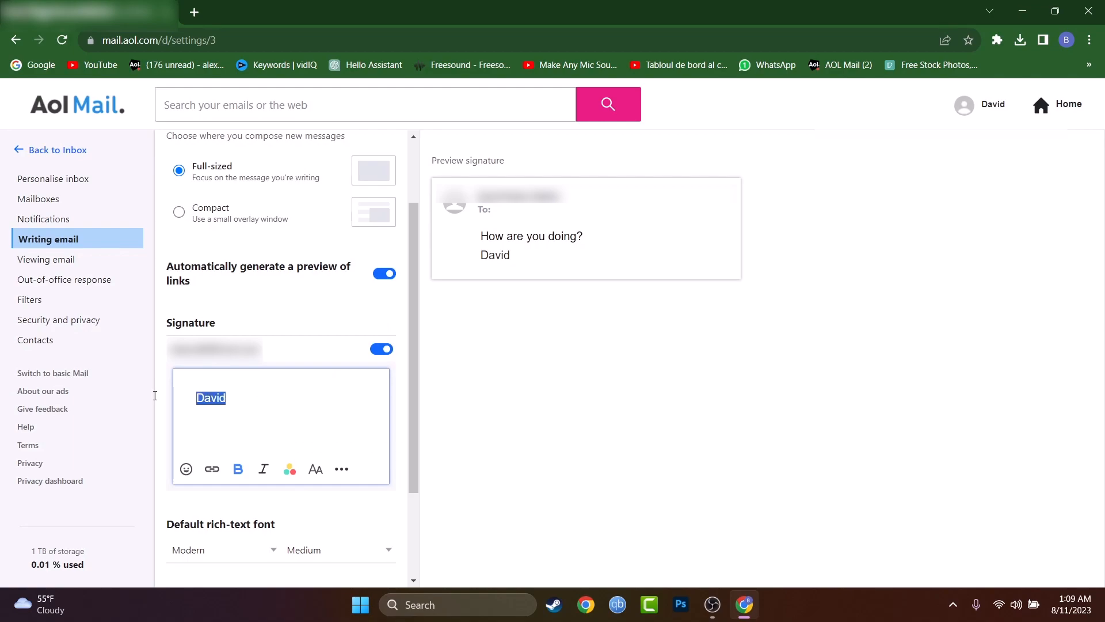
click(237, 469)
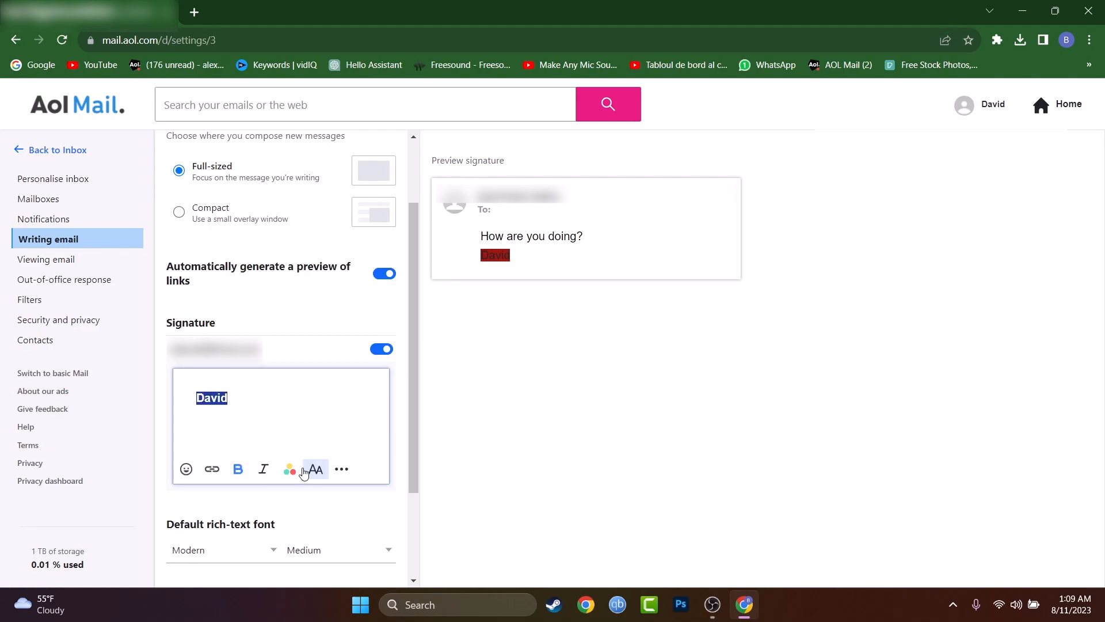
Step: Colour the selected signature text David red from the text colour palette
click(289, 470)
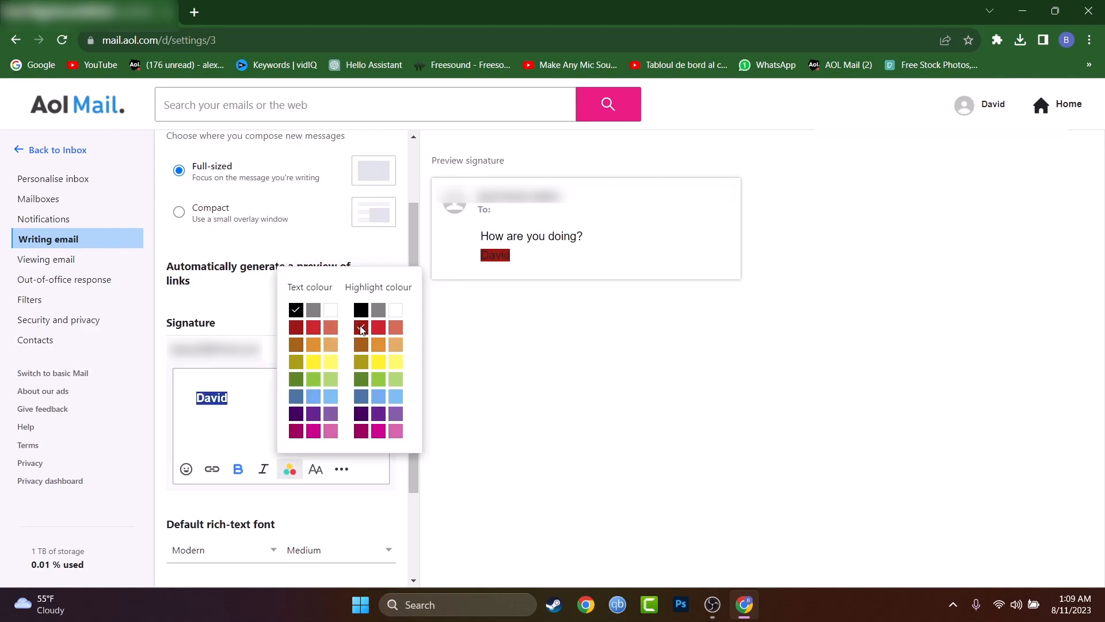
click(359, 327)
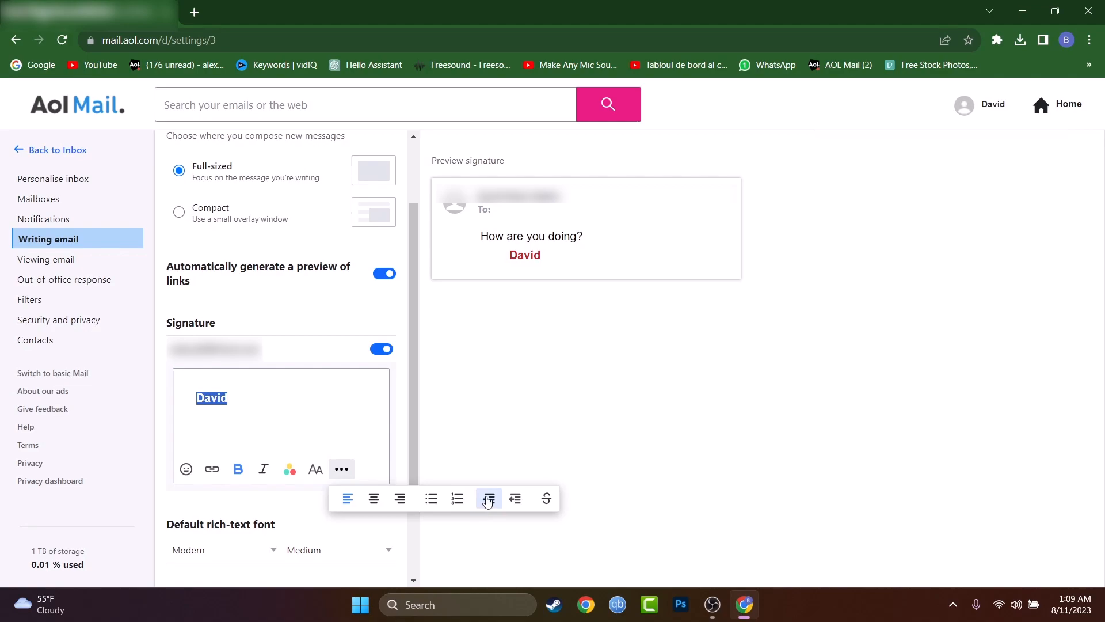
Step: Try centre alignment, then set the signature David to right-aligned
click(488, 498)
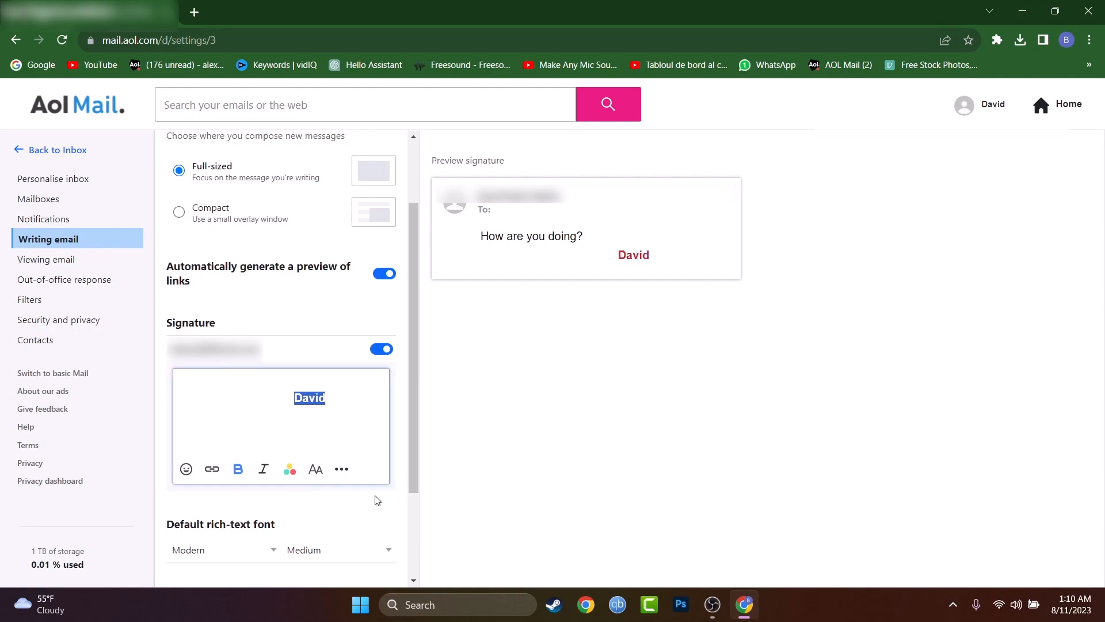
click(340, 469)
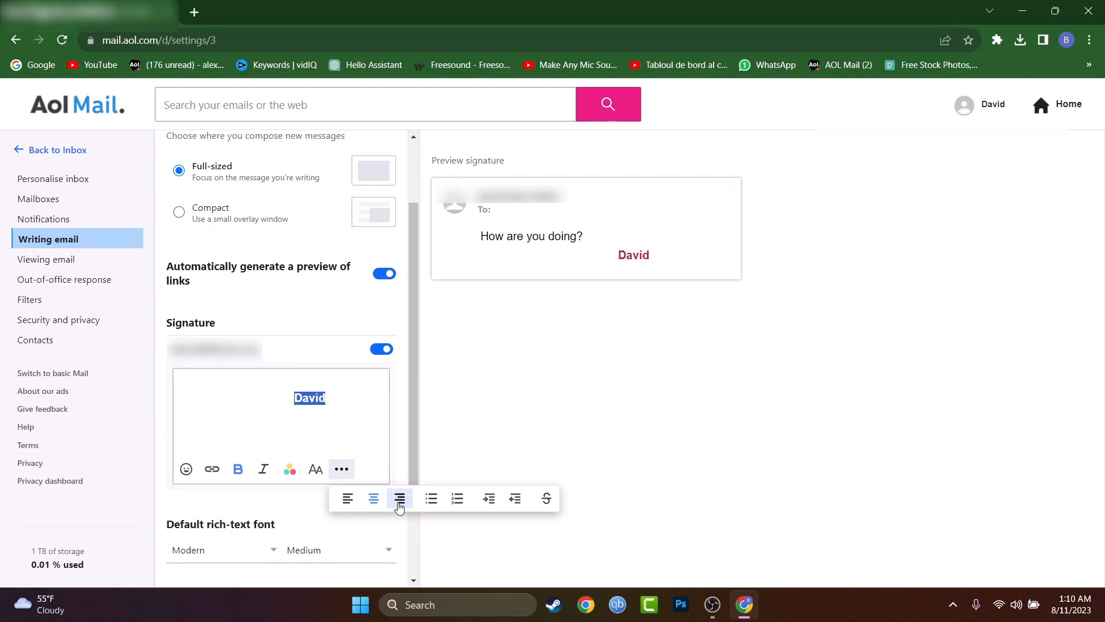
click(399, 498)
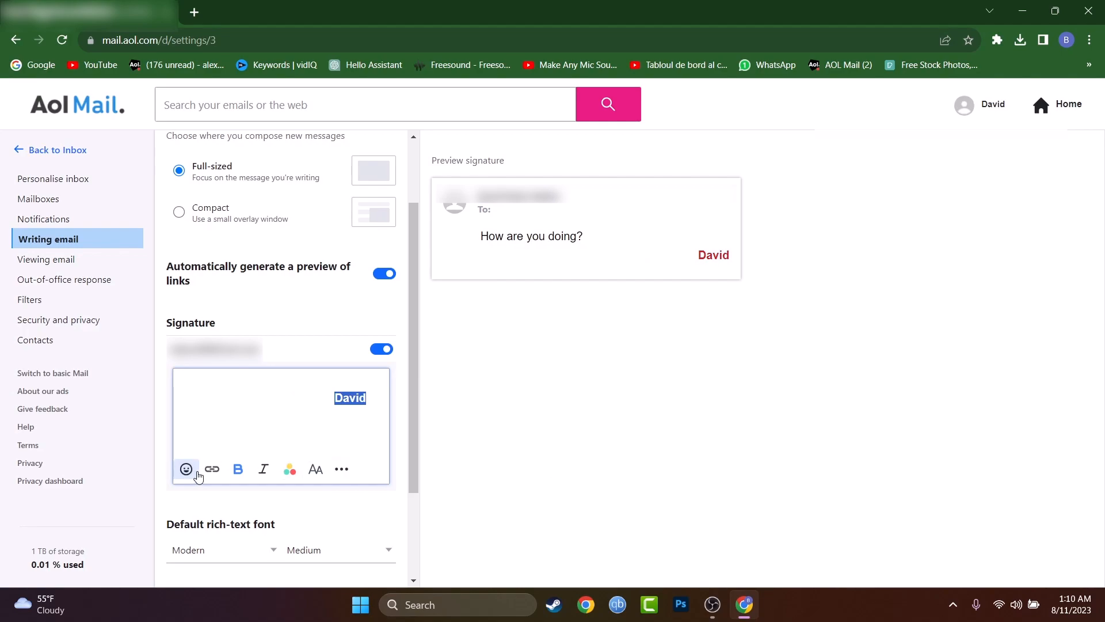
click(185, 469)
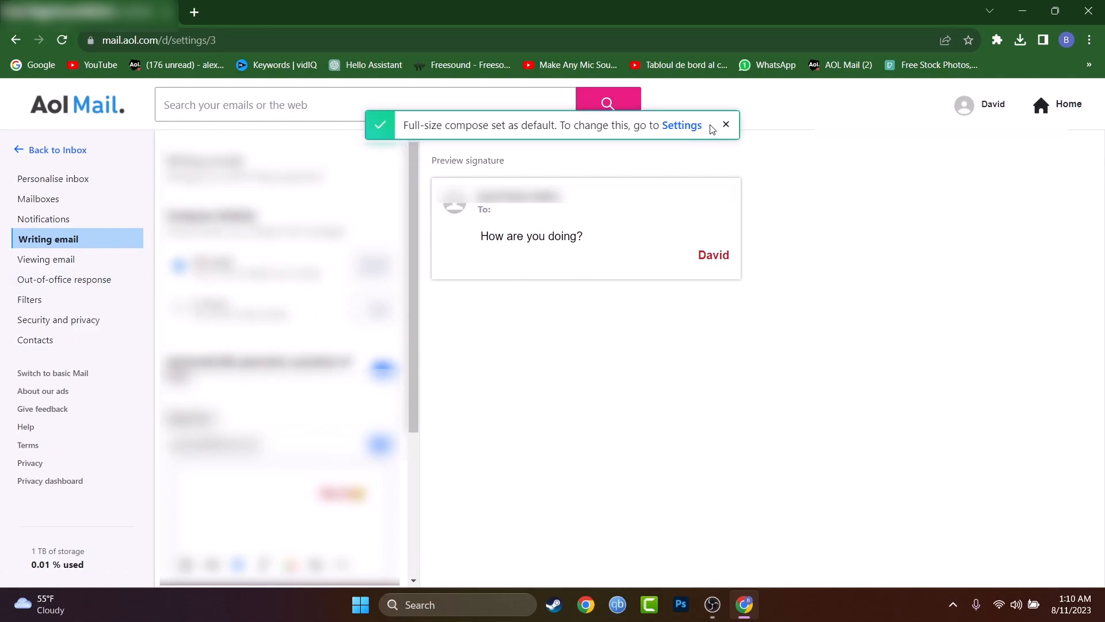
Step: Return to the inbox and compose a new email to test@aol with subject Test
click(55, 149)
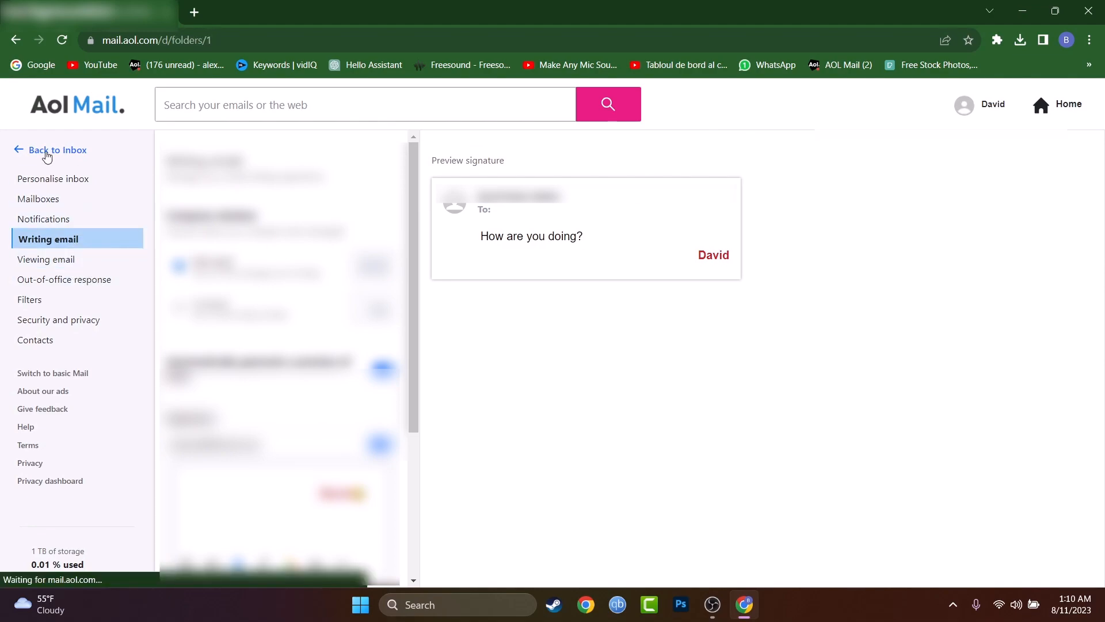
click(56, 149)
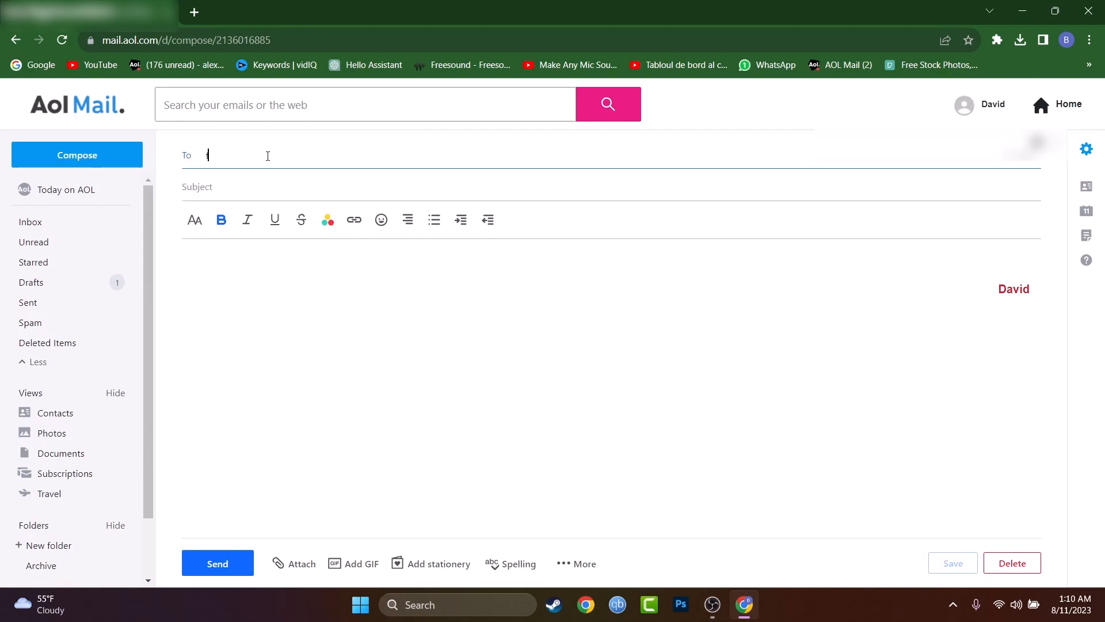
text(fgc)
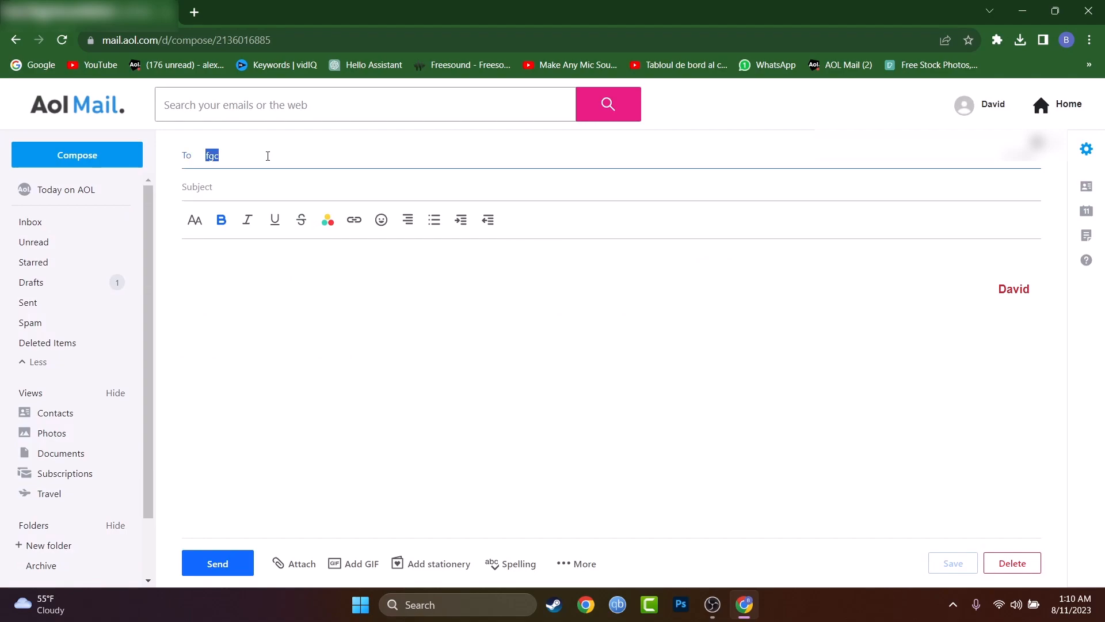
text(test@aol)
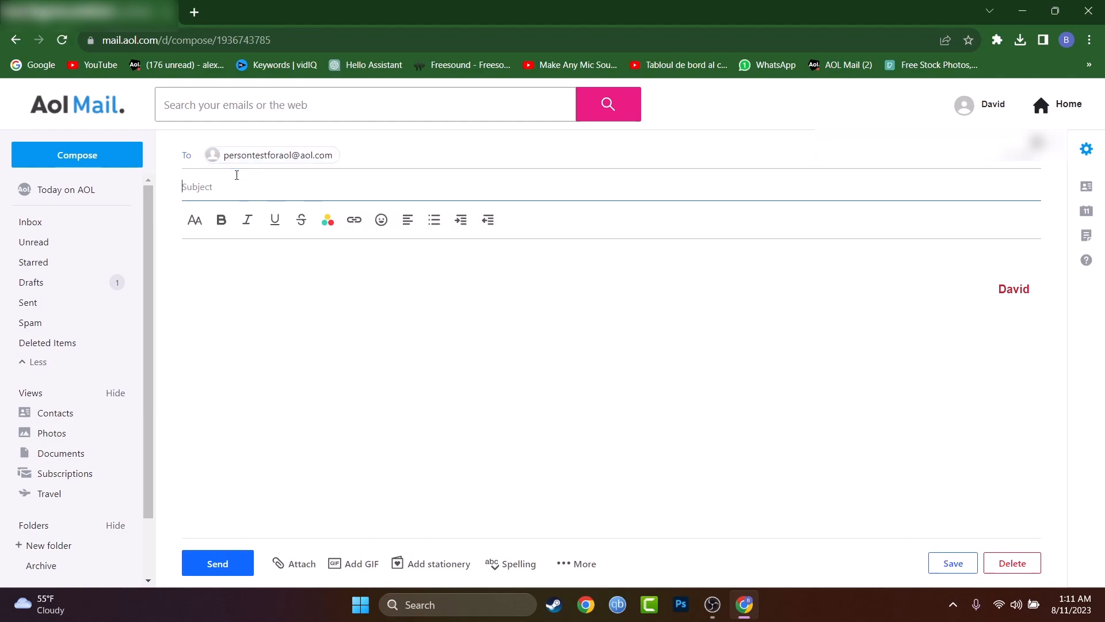
text(Test)
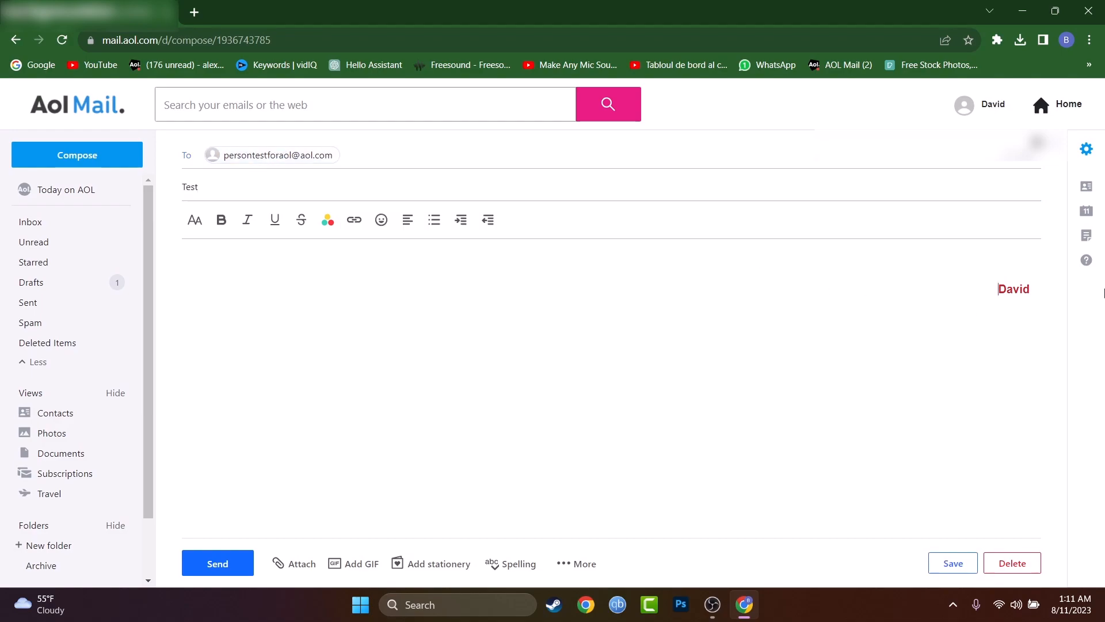
Step: Write filler body text, check the David signature in the message, and send the email
click(221, 219)
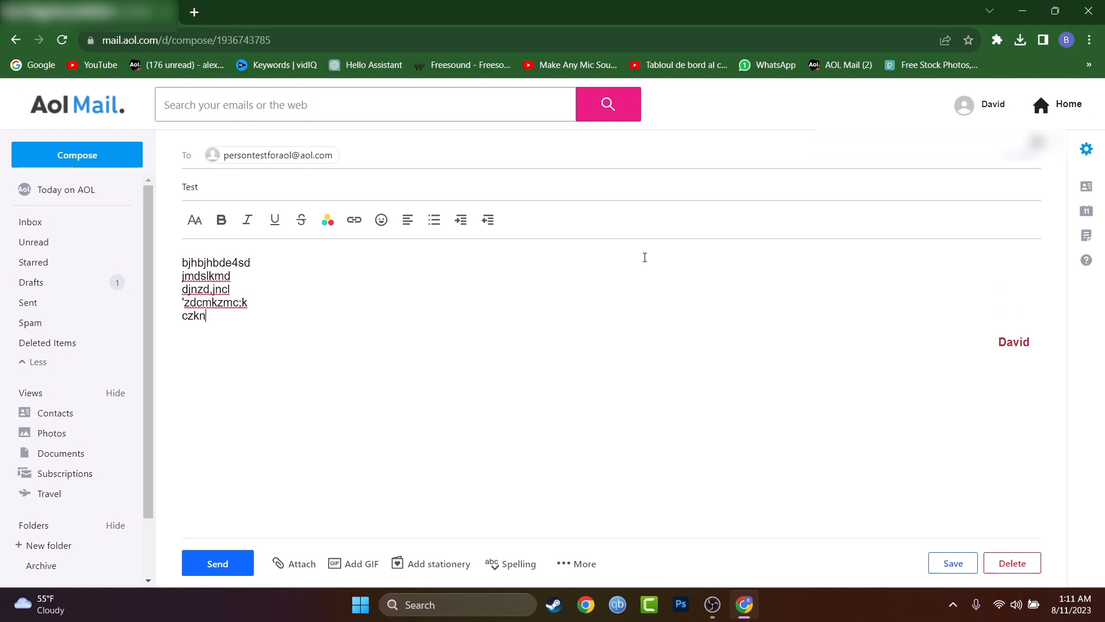
text(knzxlcn)
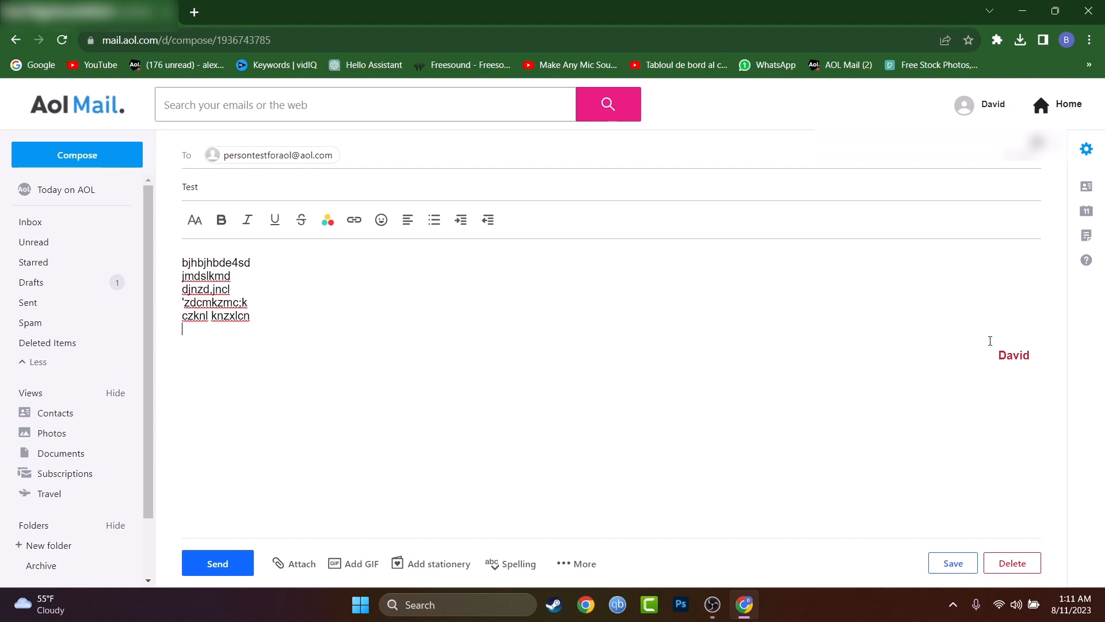
double_click(1013, 354)
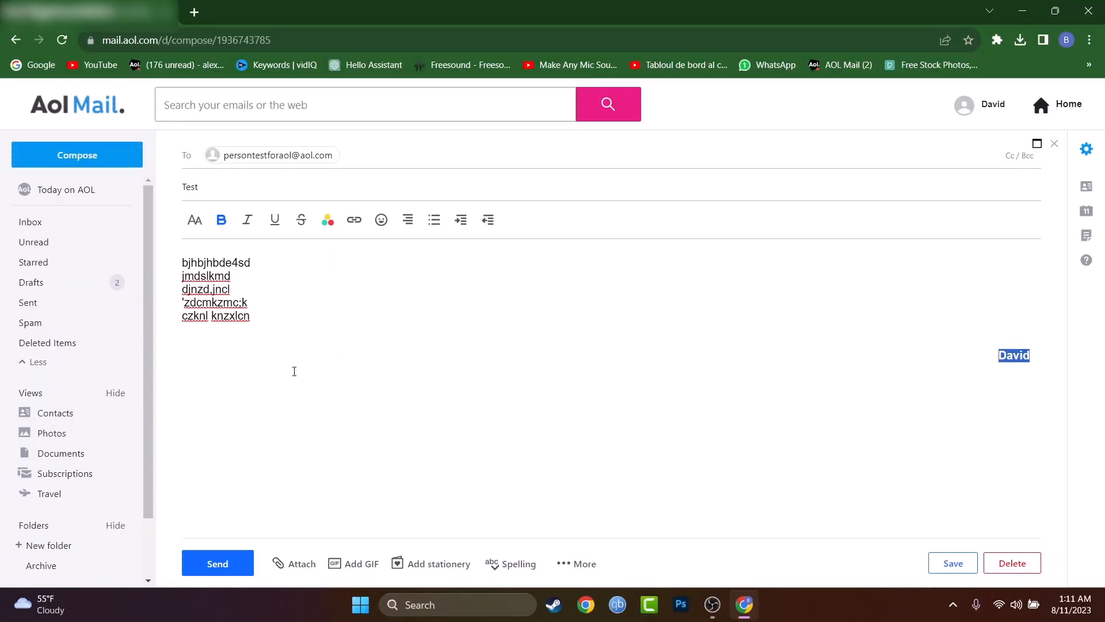
click(218, 563)
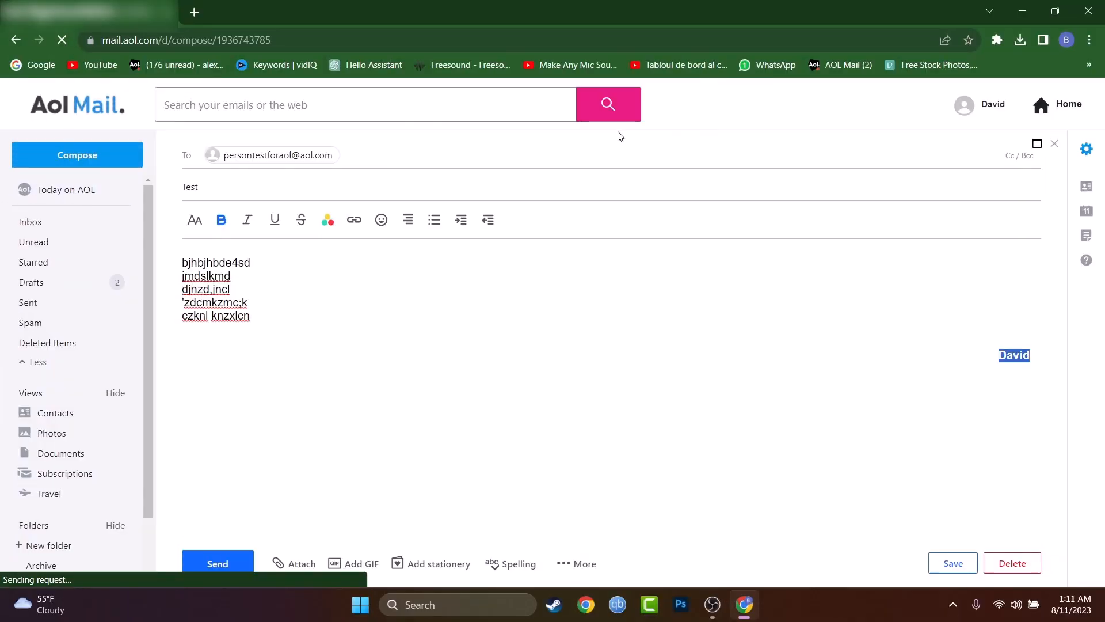
click(218, 563)
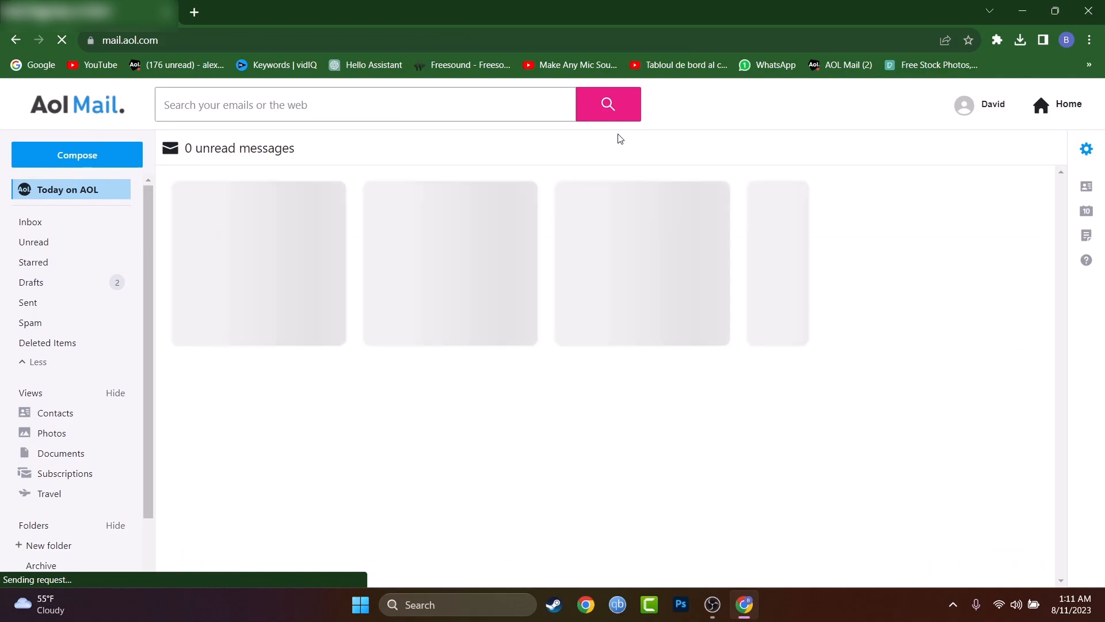